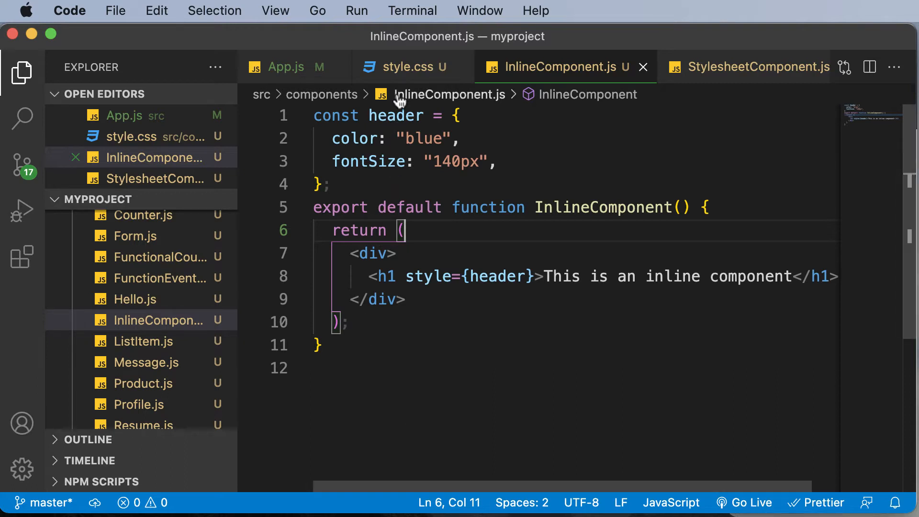
Show style.css with its red .header rule instead of InlineComponent.js.
left_click(402, 67)
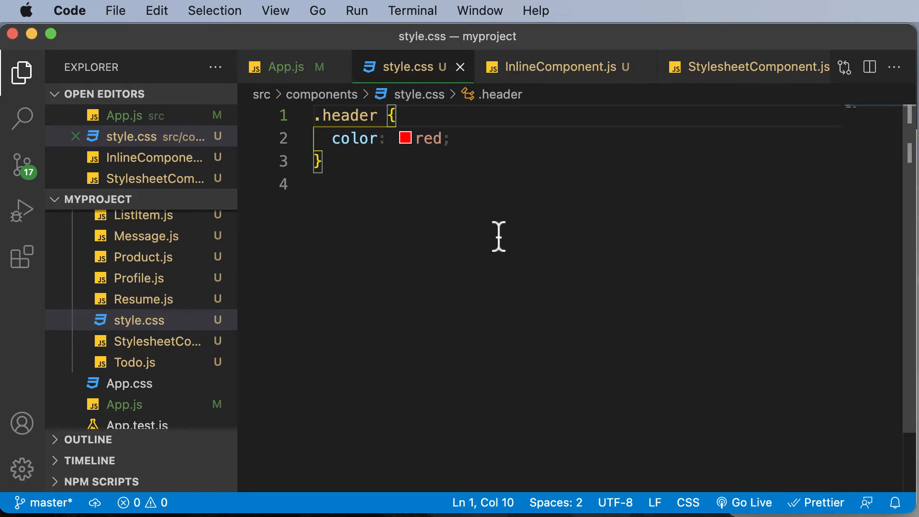
mouse_move(603, 221)
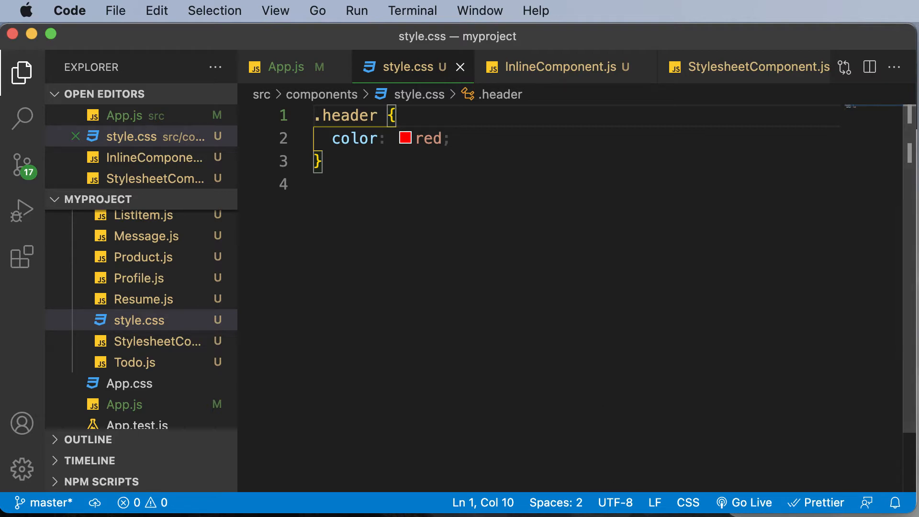
mouse_move(458, 260)
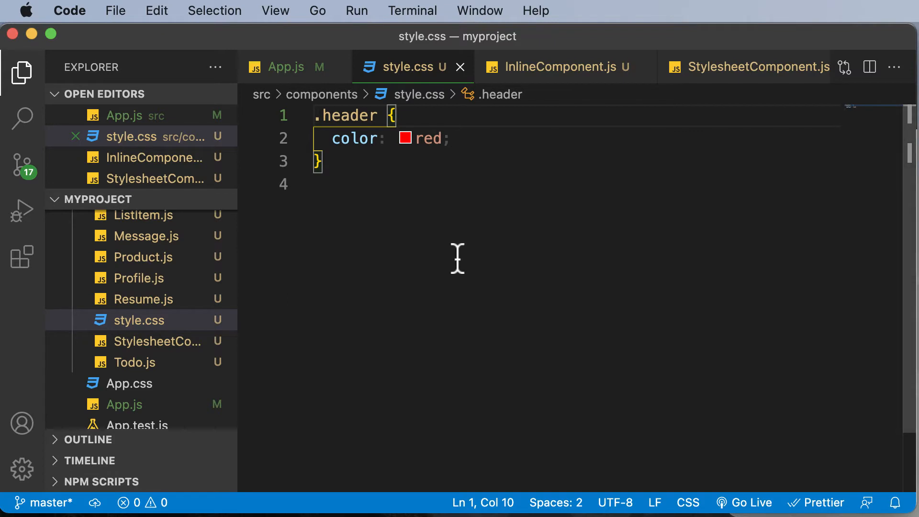
mouse_move(278, 310)
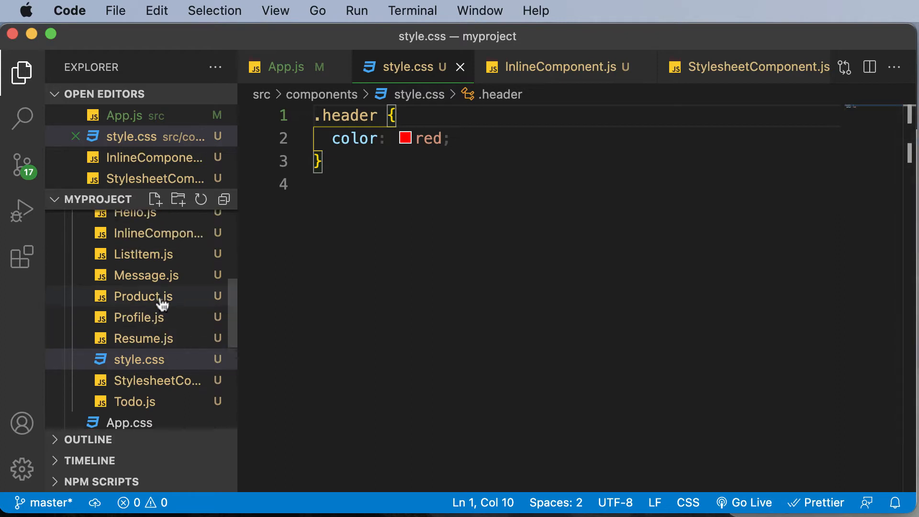
mouse_move(113, 369)
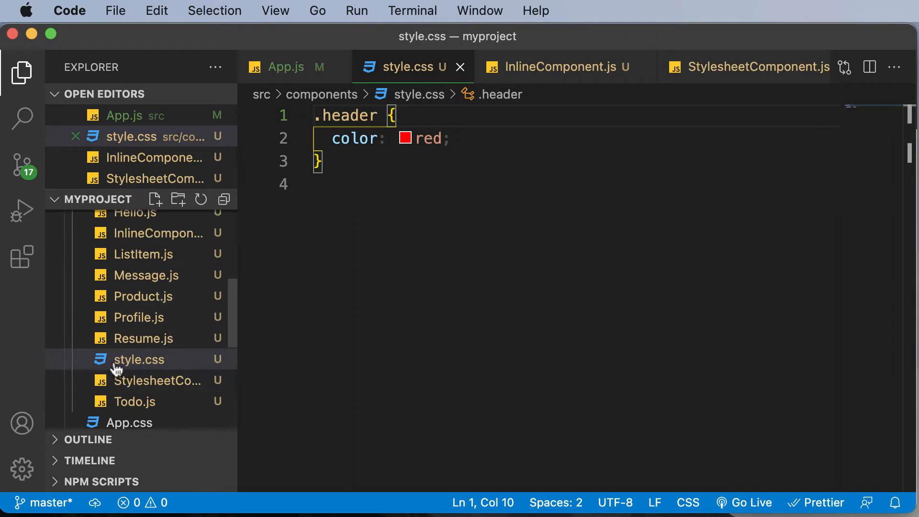
Create an empty style.module.css file in the components folder and bring it up for editing.
scroll("up", 3)
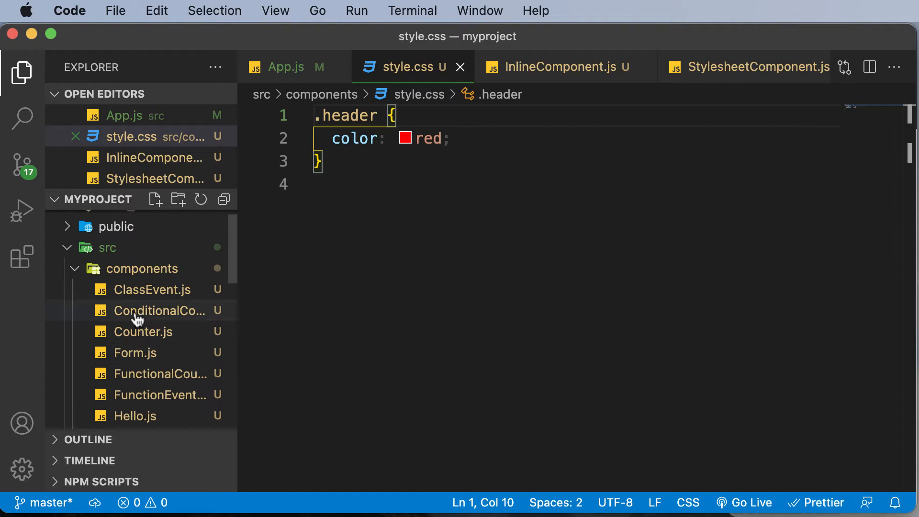
right_click(141, 268)
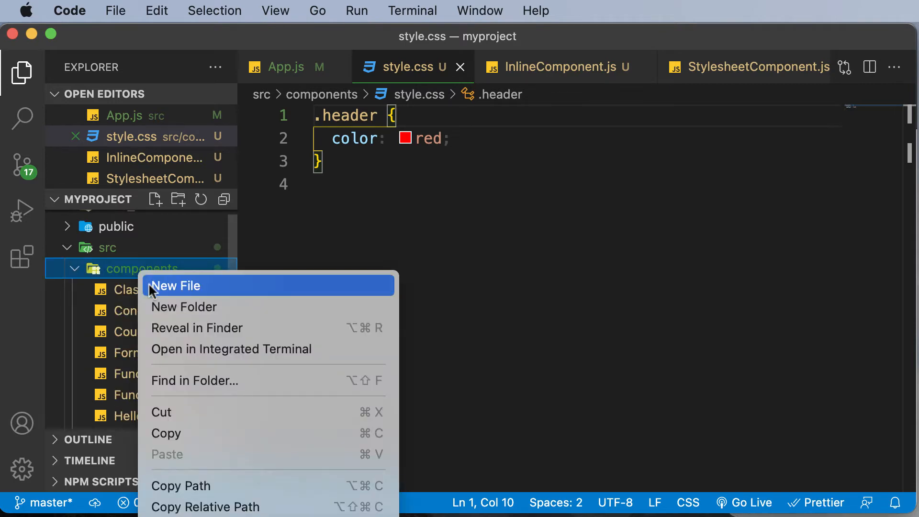
left_click(177, 285)
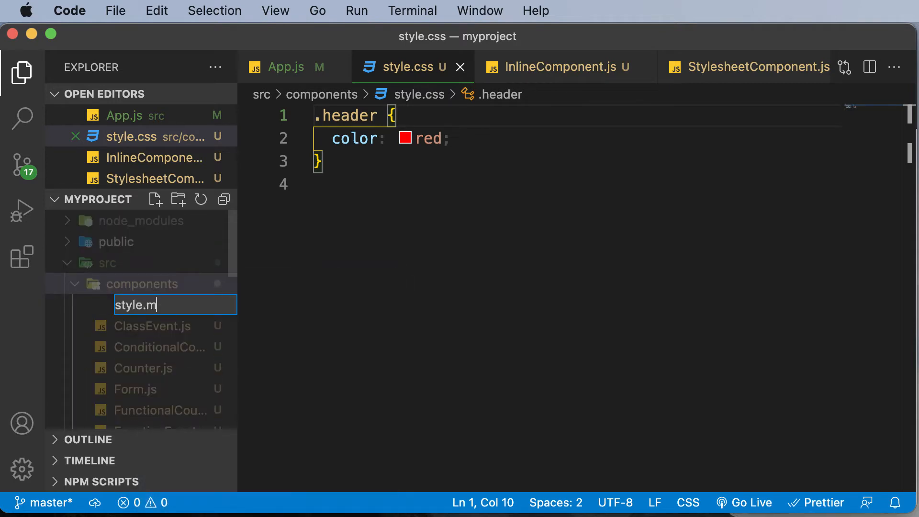
type("odule.css")
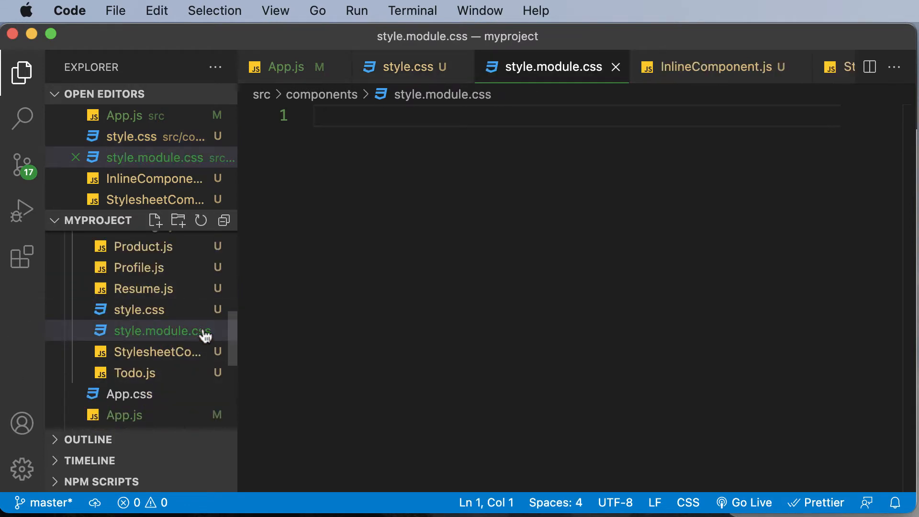
left_click(137, 309)
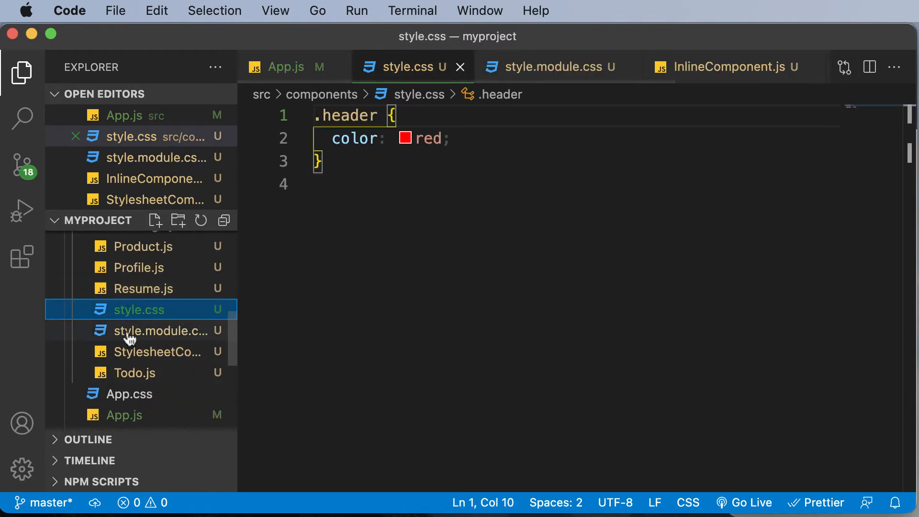
left_click(153, 330)
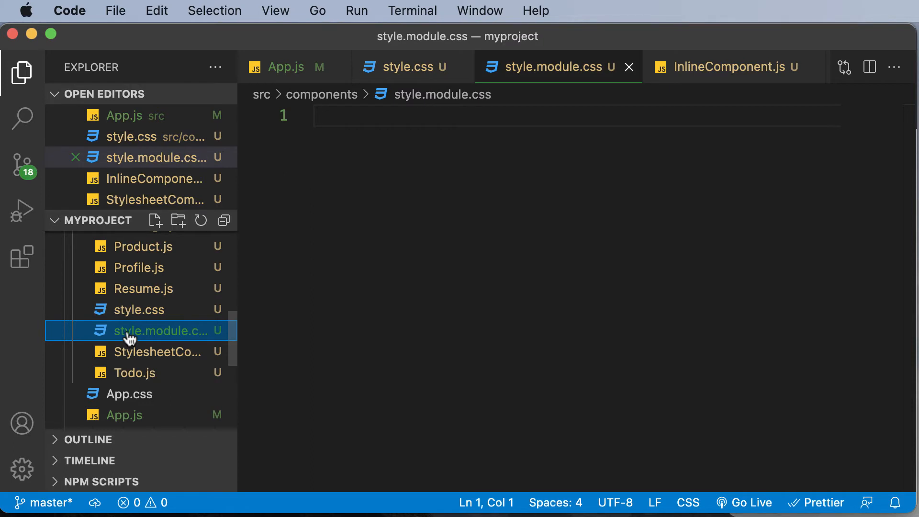
mouse_move(398, 67)
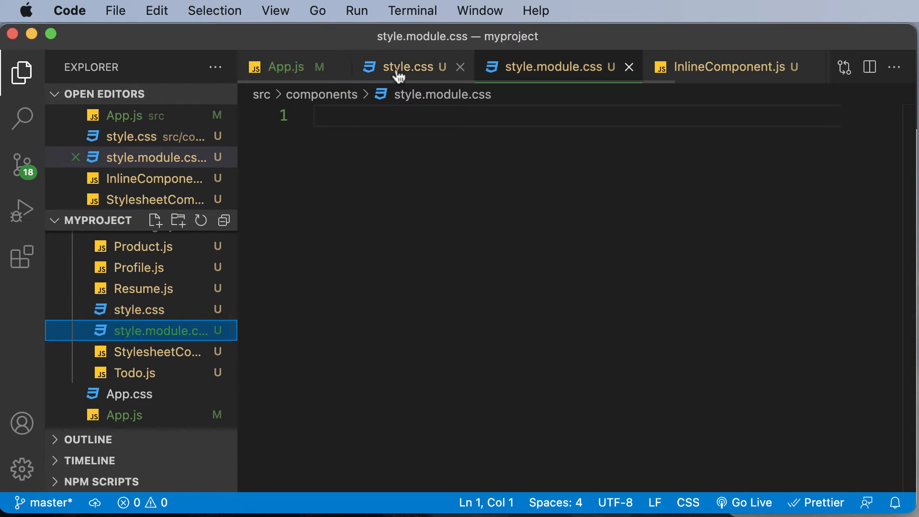
Copy the .header rule from style.css into style.module.css with color changed to blue, and save.
left_click(400, 66)
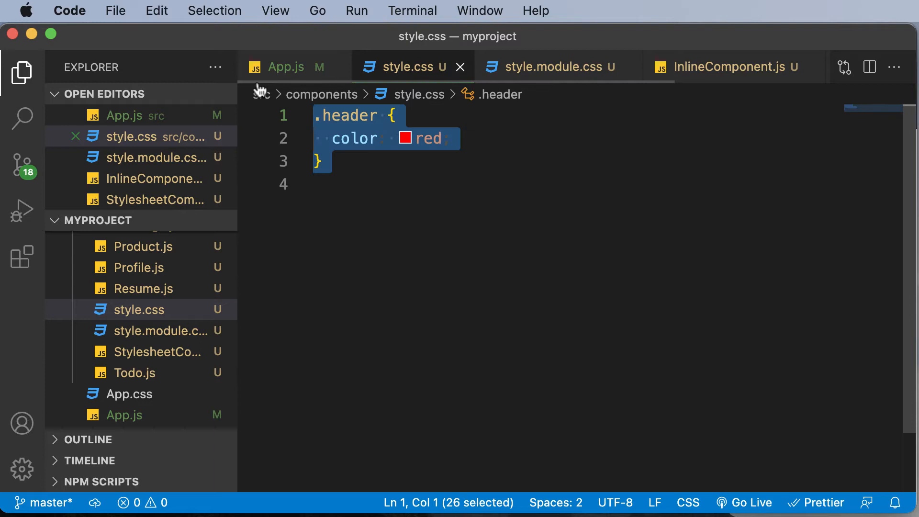
mouse_move(478, 105)
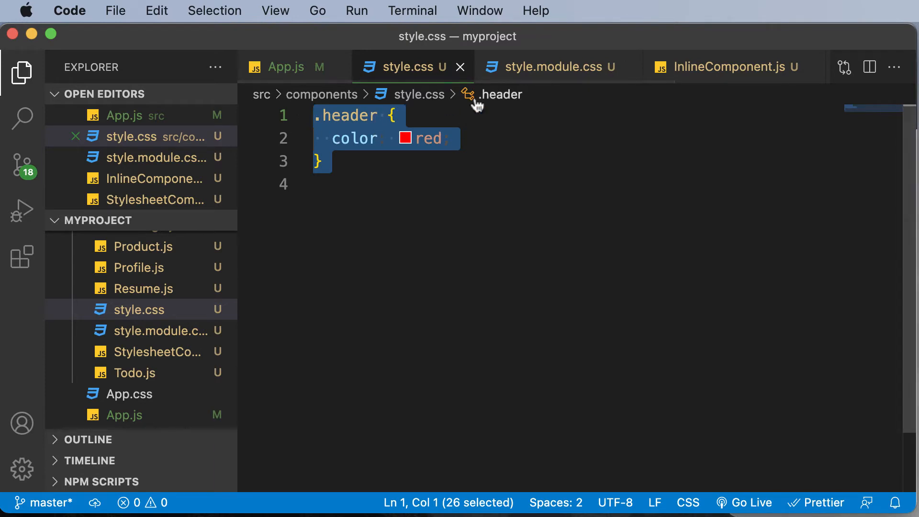
left_click(554, 66)
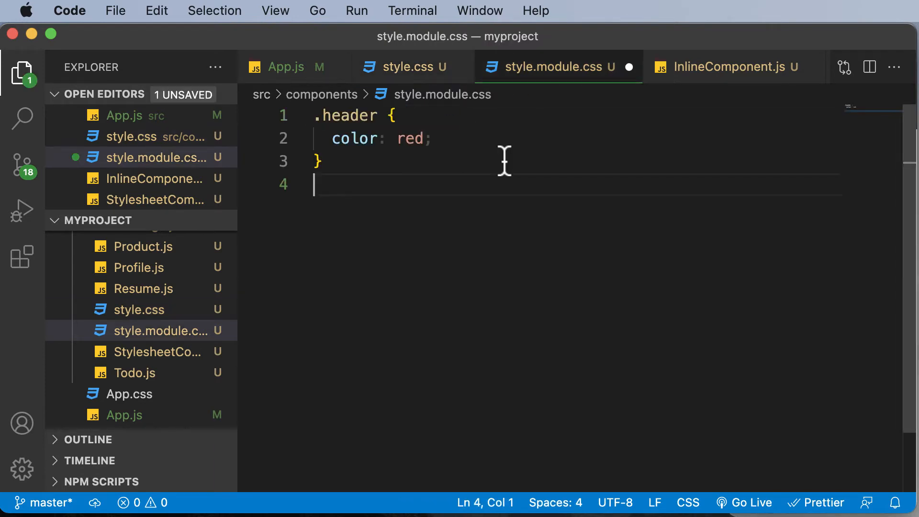
type("blu")
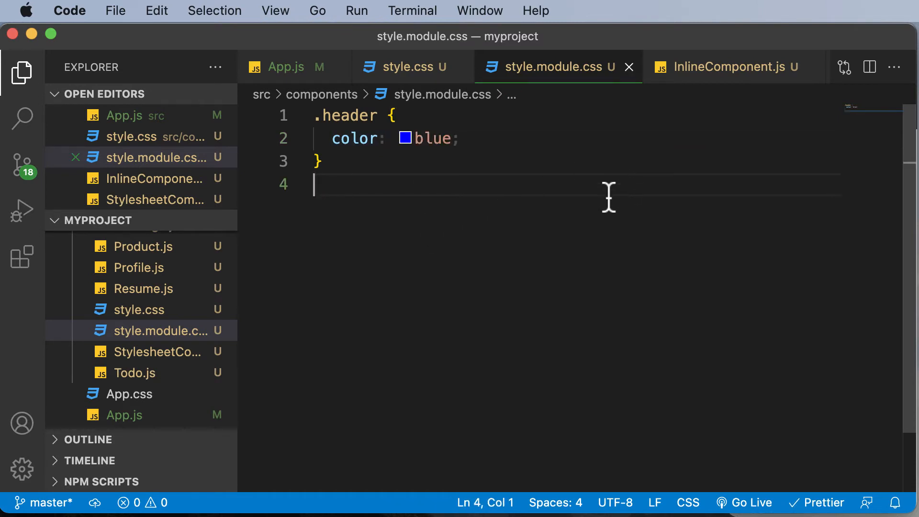
mouse_move(469, 187)
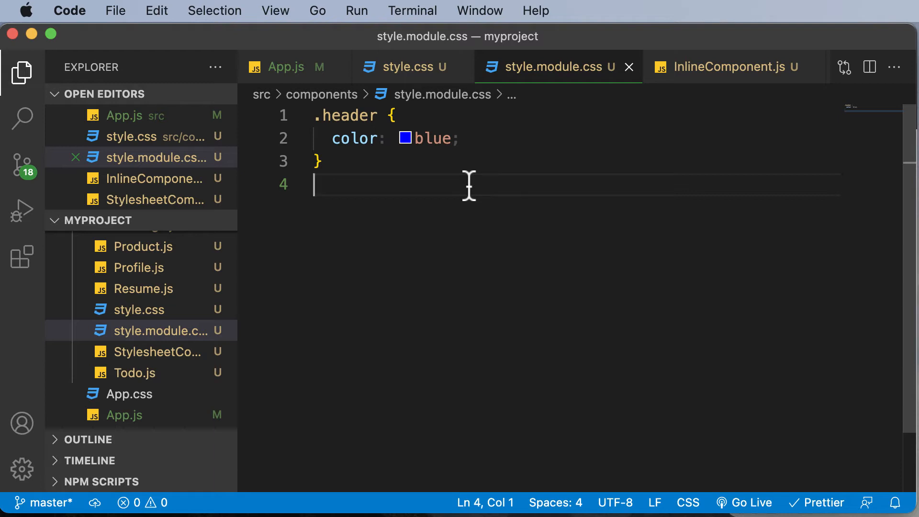
Create a new ModuleComponent.js file in the components folder.
right_click(135, 266)
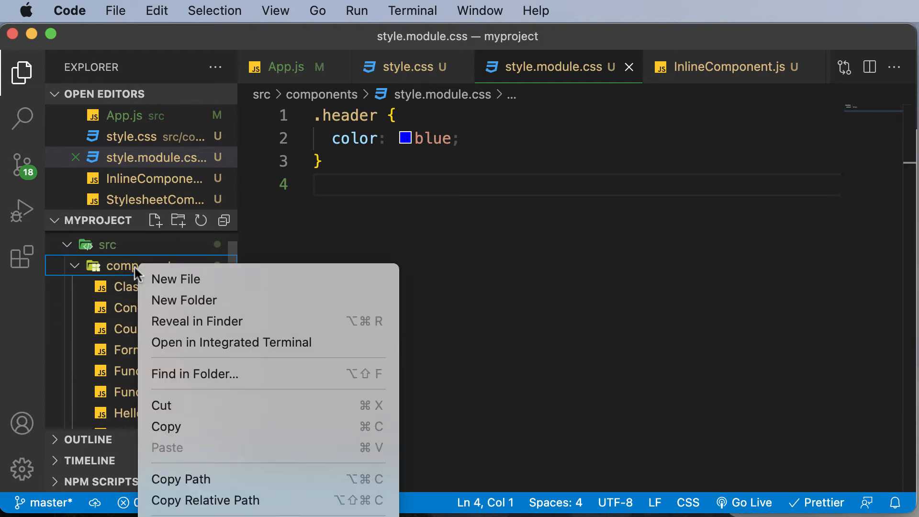
left_click(176, 278)
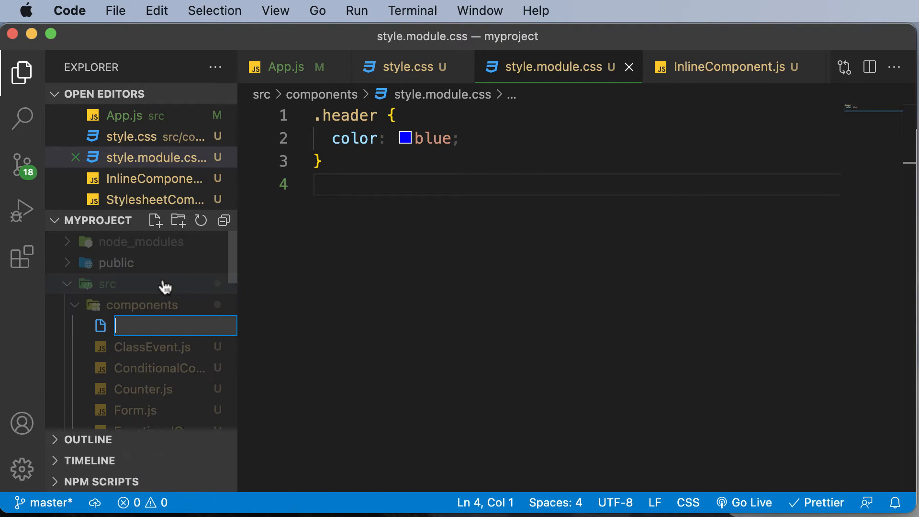
type("Mofu")
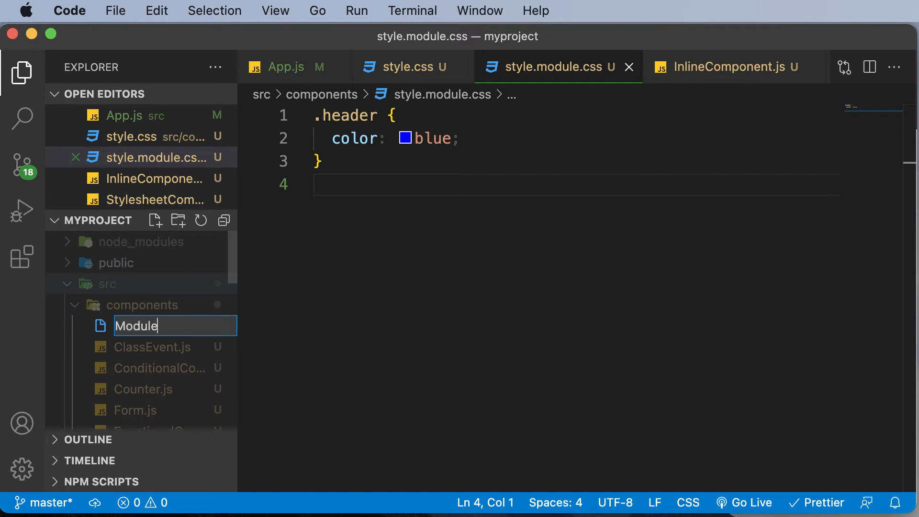
type("Comp")
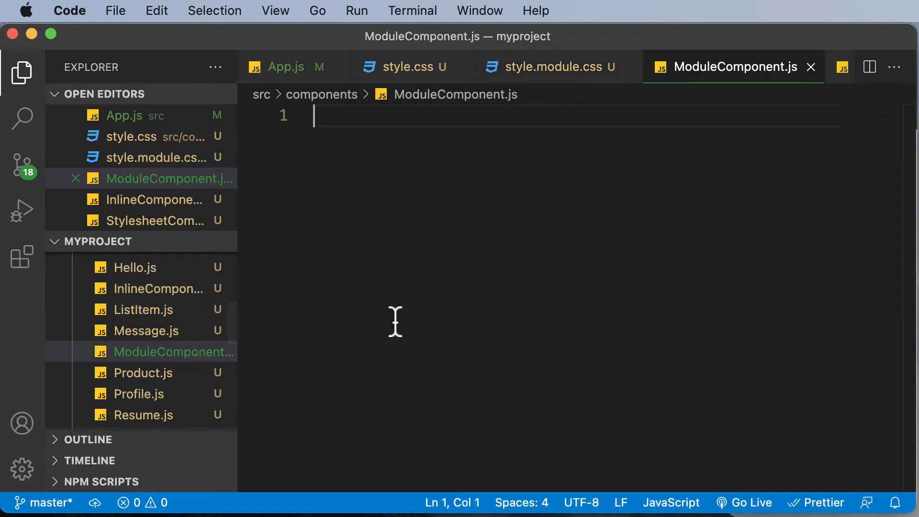
Write and save an export default ModuleComponent() returning a div reading "This is a module component".
type("export def")
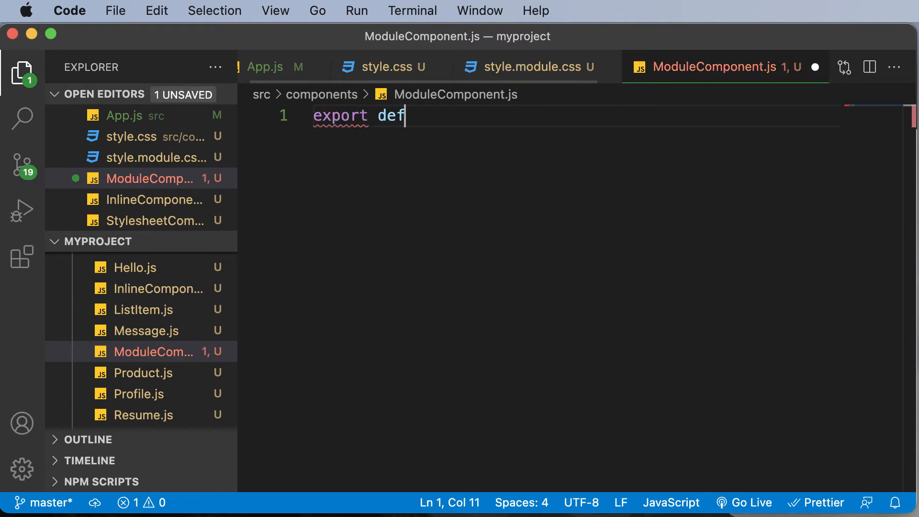
type("ault Mod")
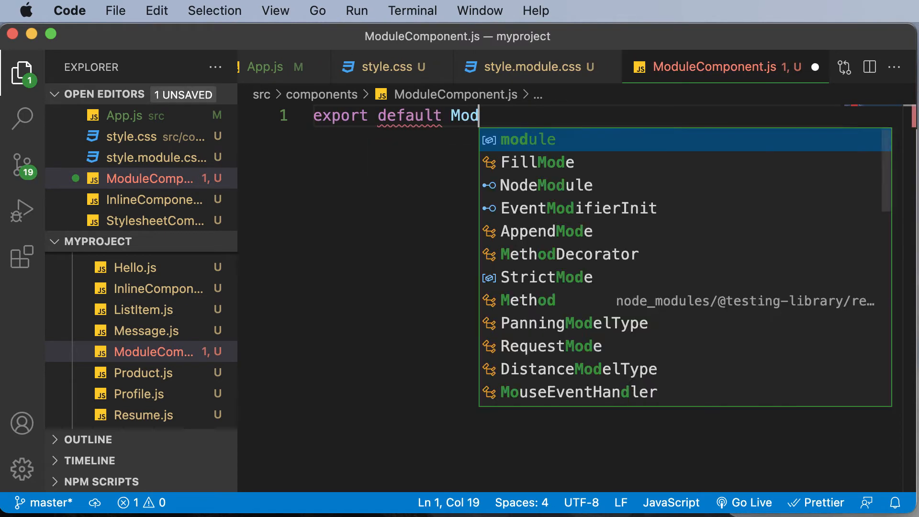
type("ul")
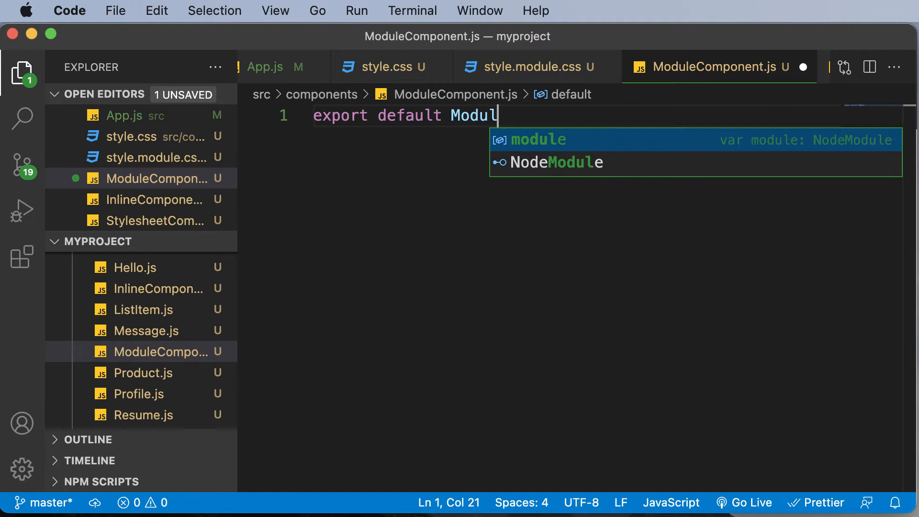
type("eCo")
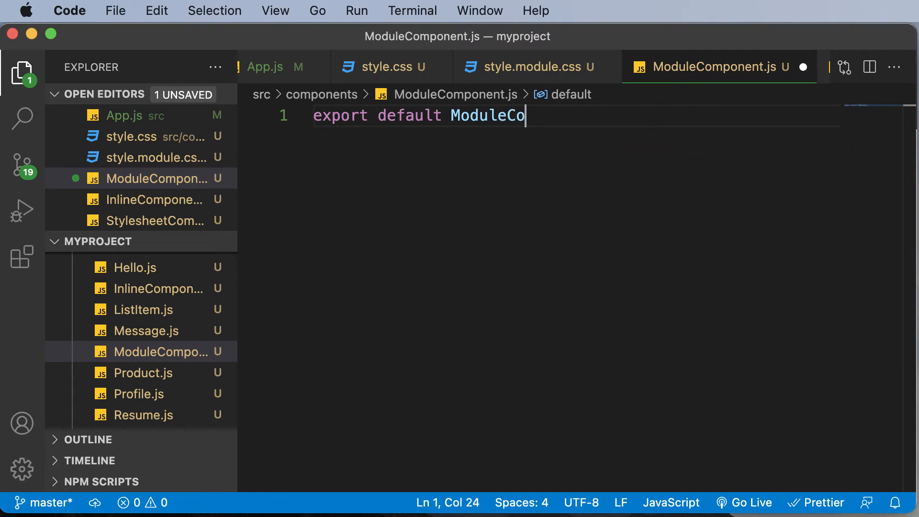
type("mponent(){")
type("return")
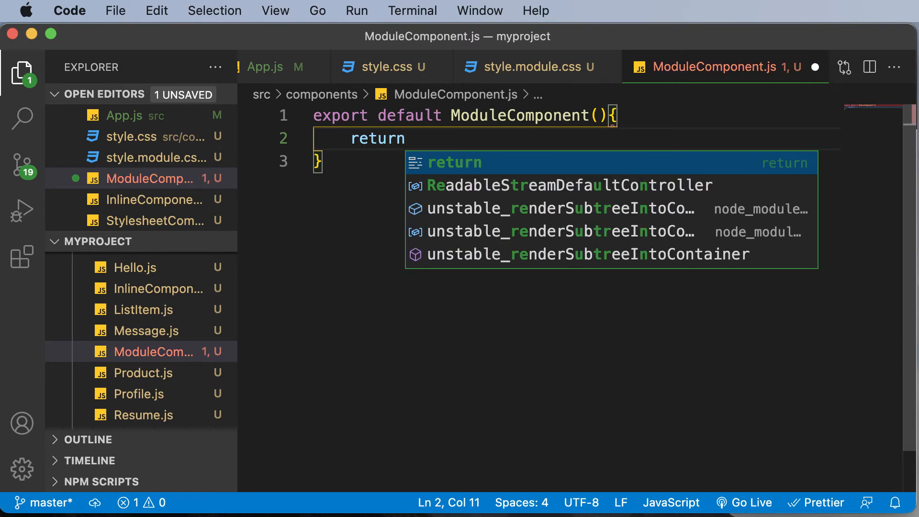
type("<div></div>")
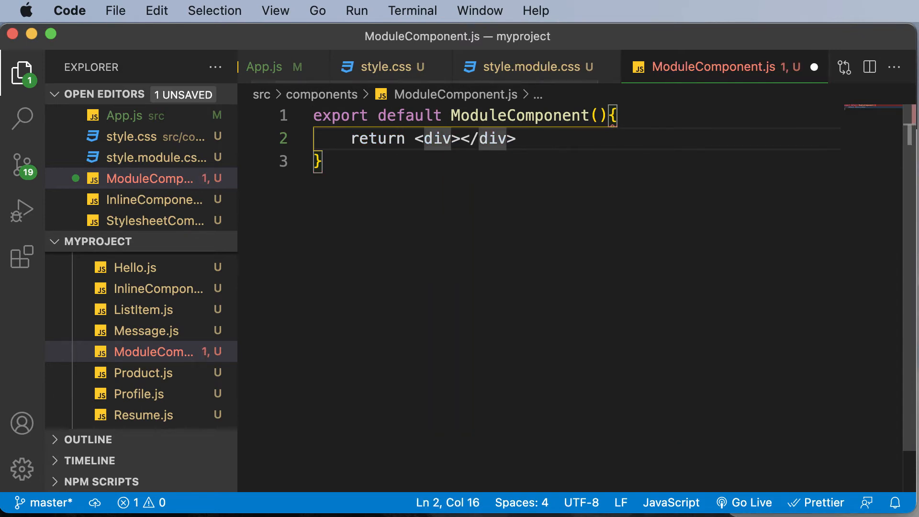
type("function")
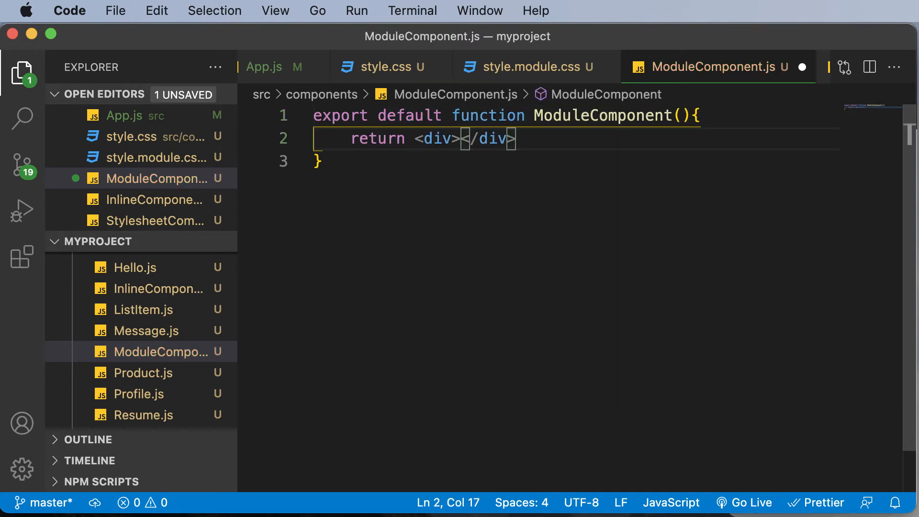
type("This is a module component")
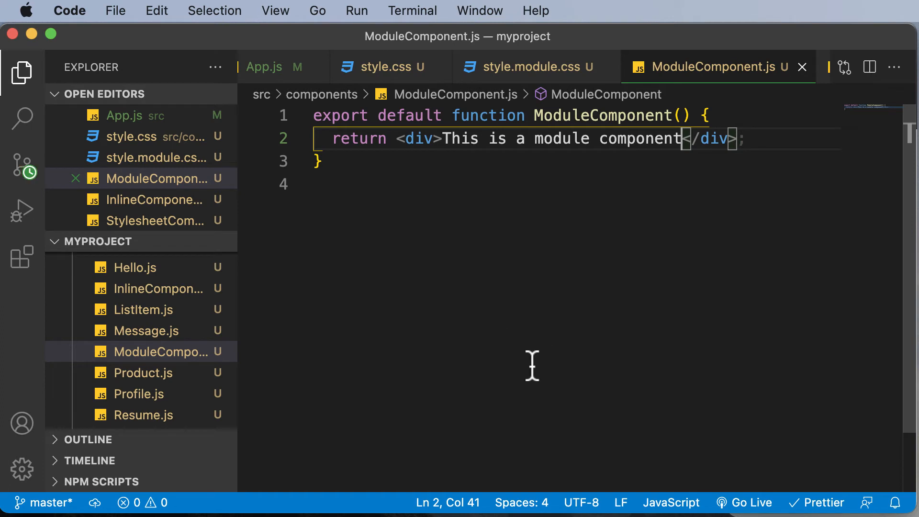
left_click(528, 66)
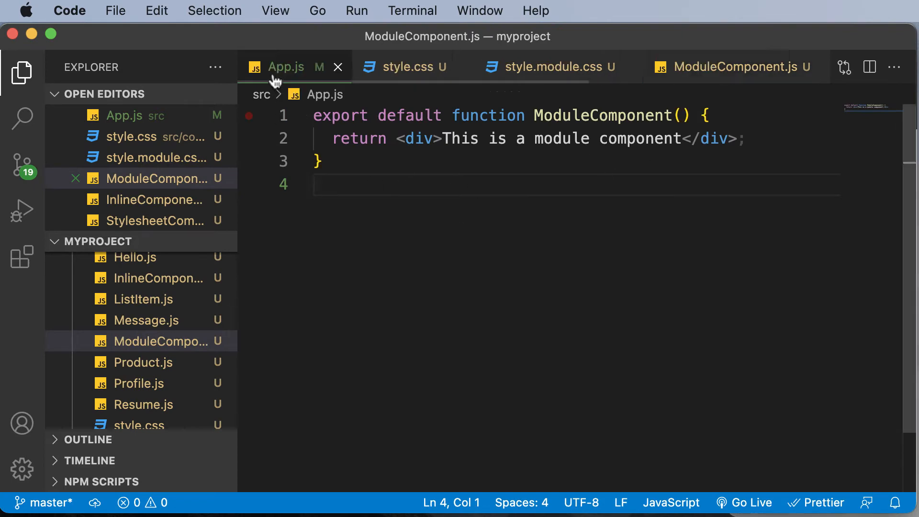
Import ModuleComponent in App.js and render <ModuleComponent/> below <StylesheetComponent />, then save.
left_click(286, 67)
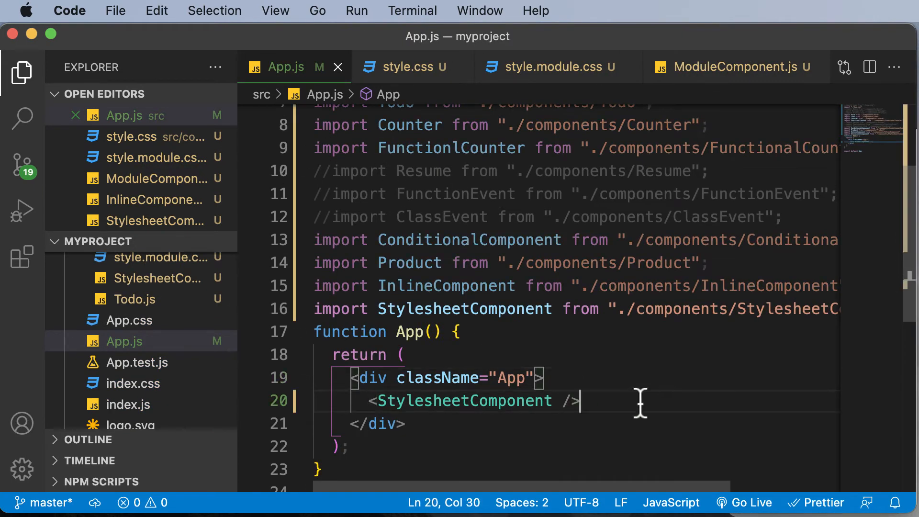
type("<ModuleComponent/")
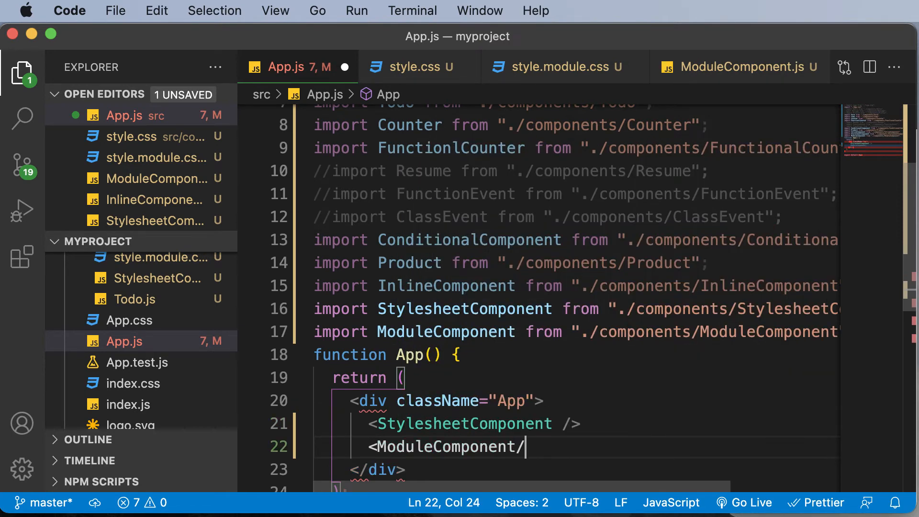
double_click(463, 423)
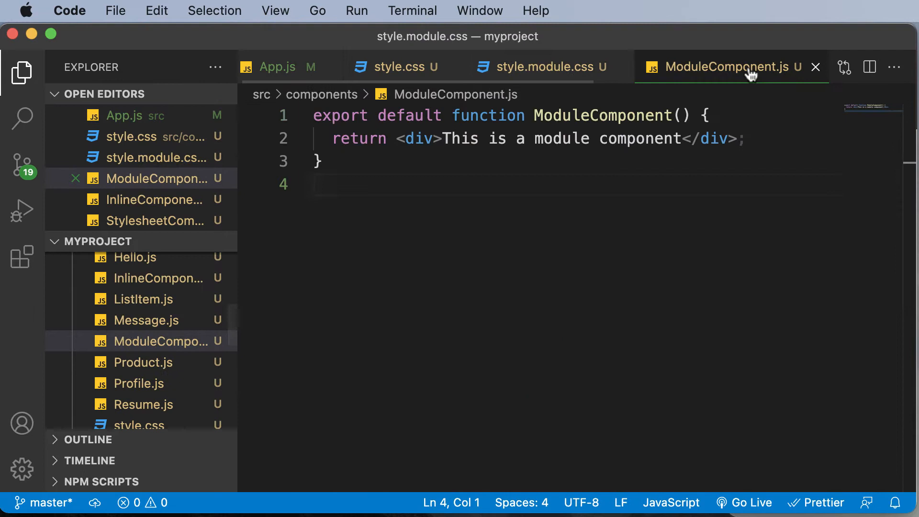
Add import styles from "./style.module.css" as the first line of ModuleComponent.js and save, checking the blue rule.
left_click(502, 116)
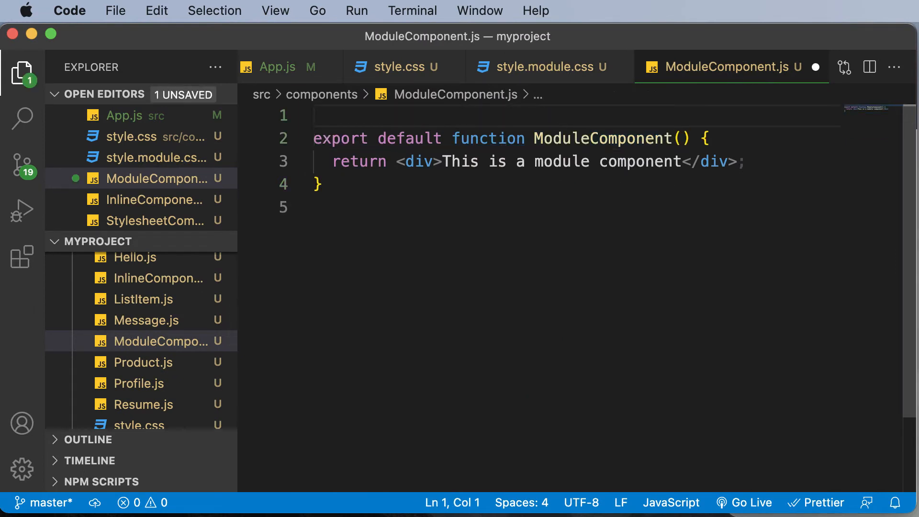
type("import styles fr")
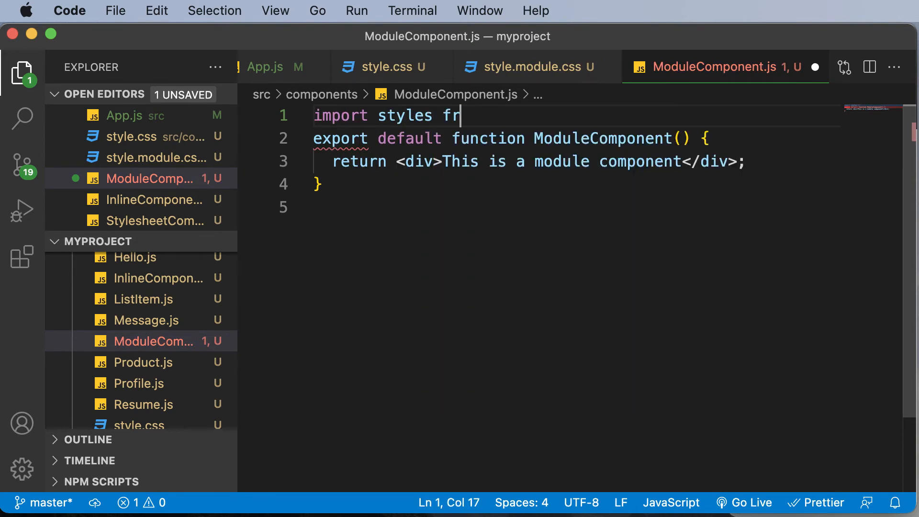
type("om './style.")
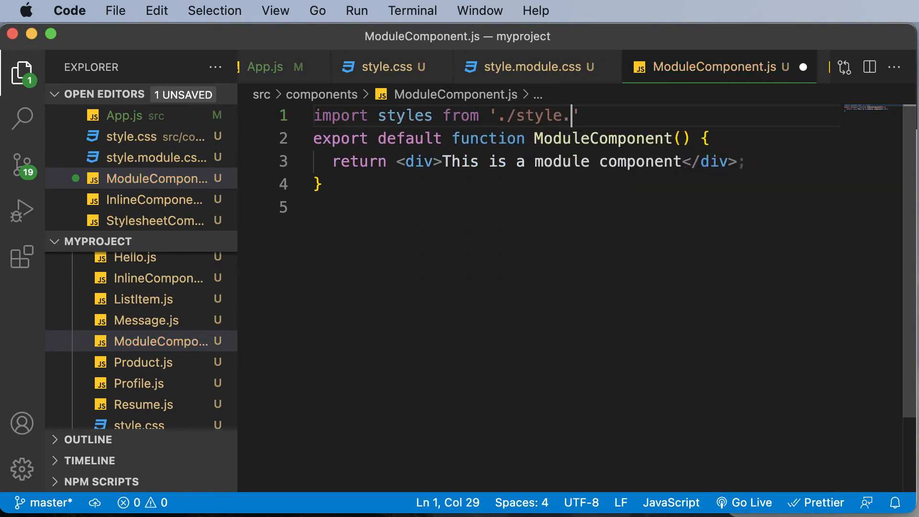
type("module.css\";")
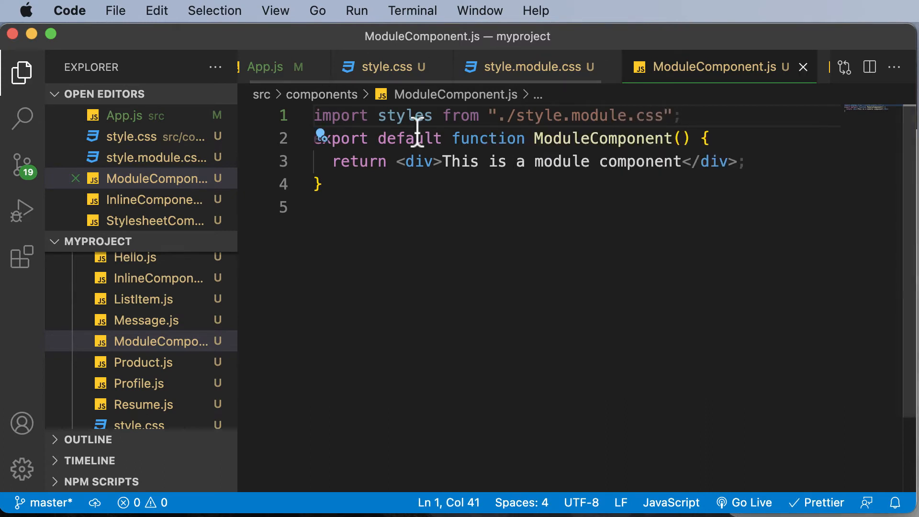
left_click(532, 66)
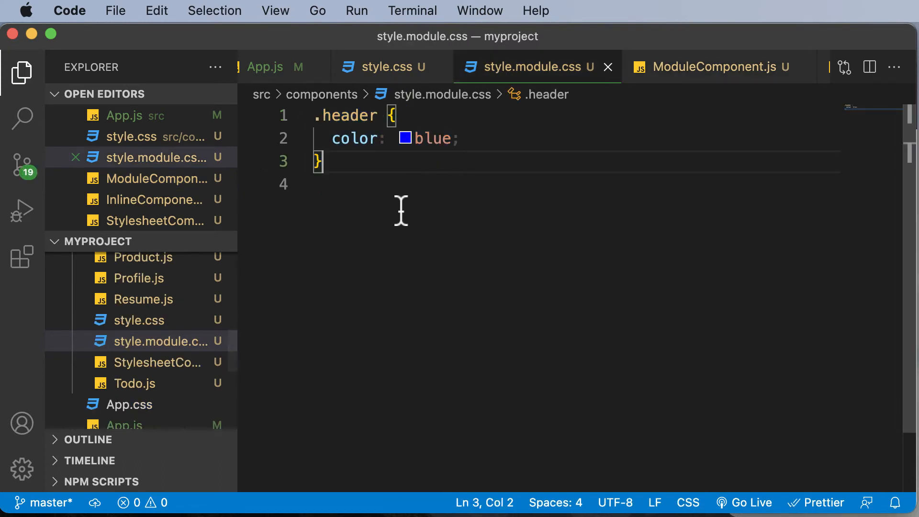
left_click(461, 138)
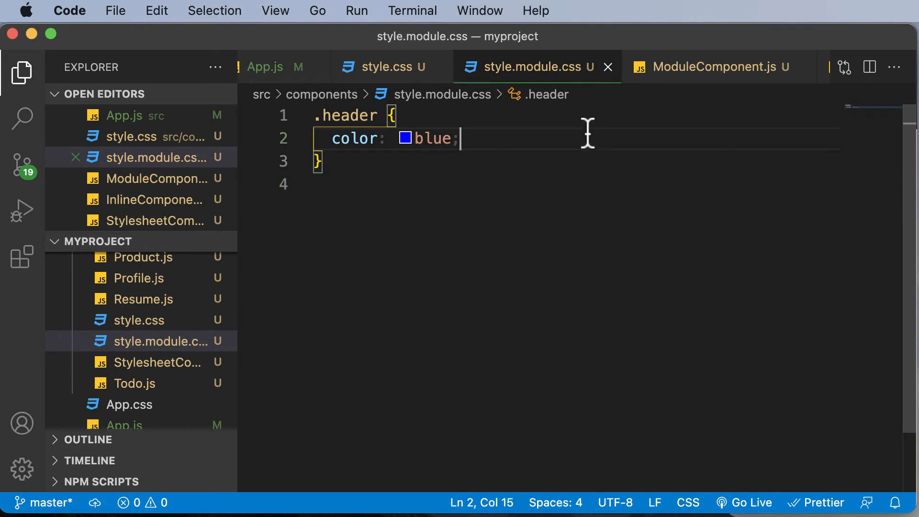
mouse_move(686, 84)
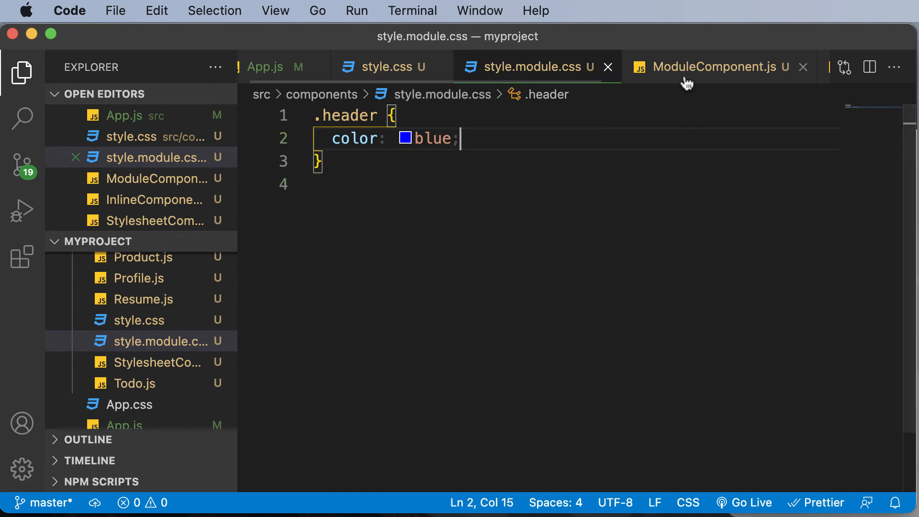
left_click(718, 67)
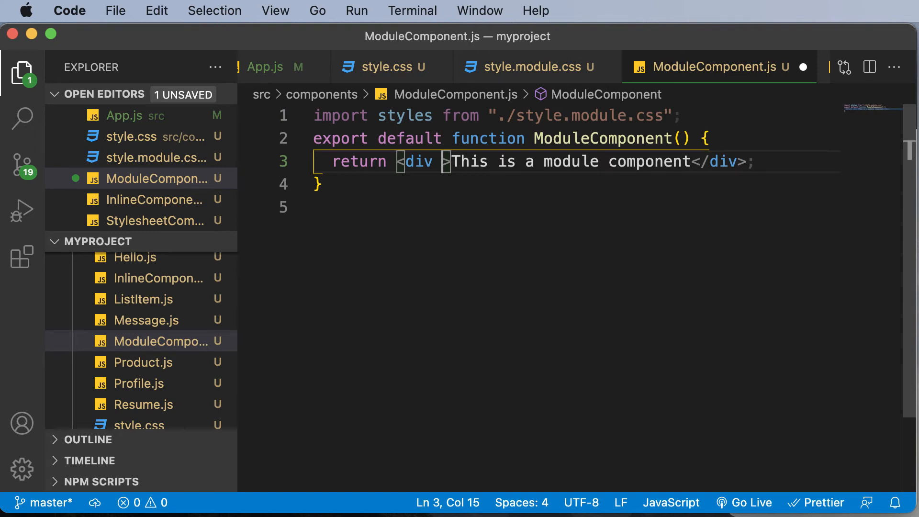
Give the returned div className={styles.header}, confirming the class name against style.module.css.
type("className")
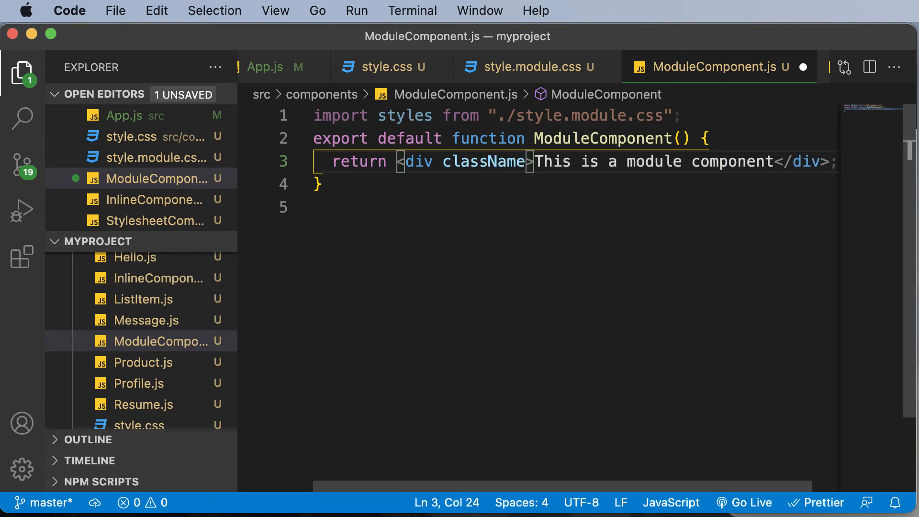
type(">")
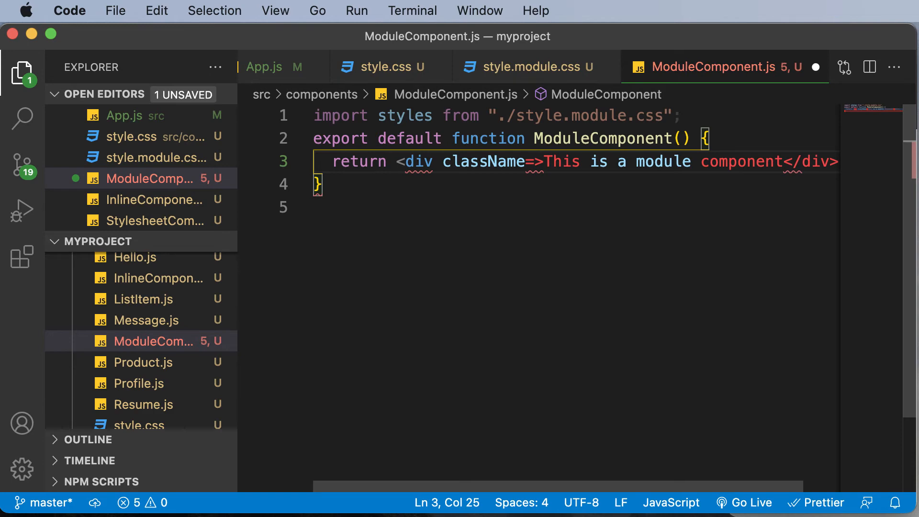
left_click(527, 66)
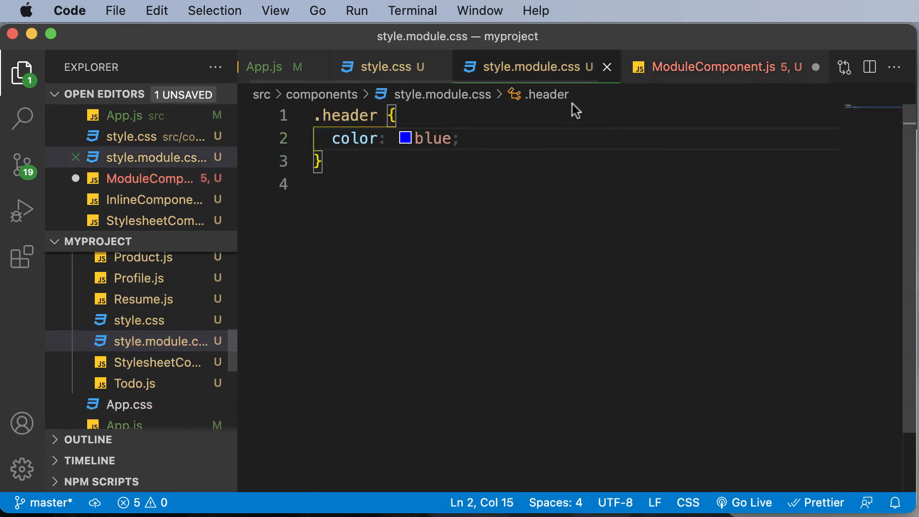
left_click(720, 67)
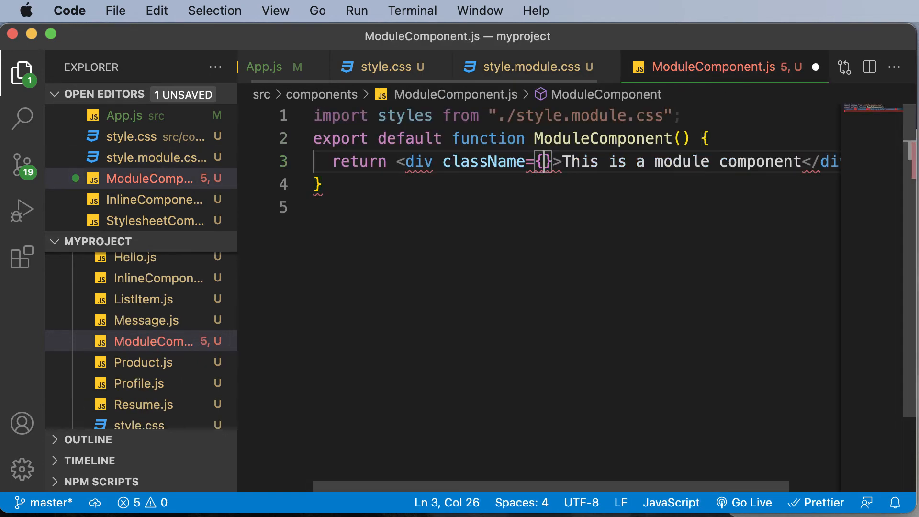
type("styles.head")
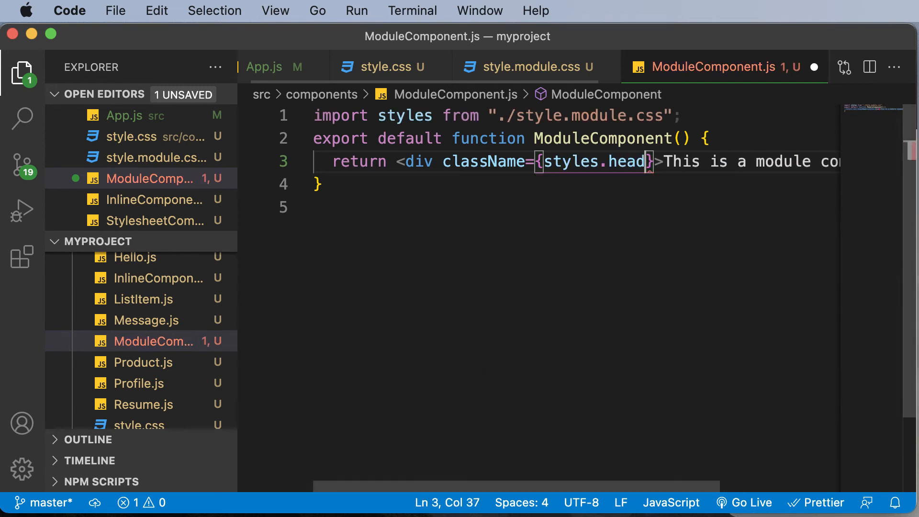
type("er")
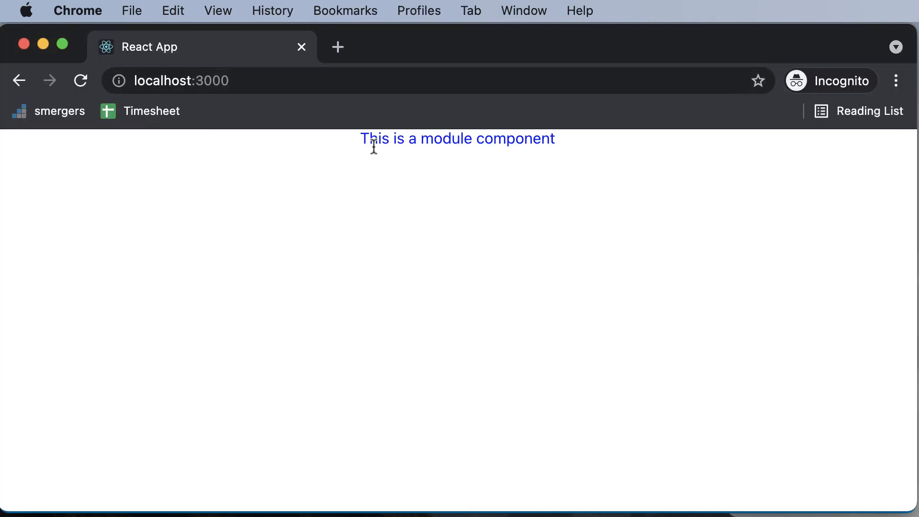
mouse_move(445, 262)
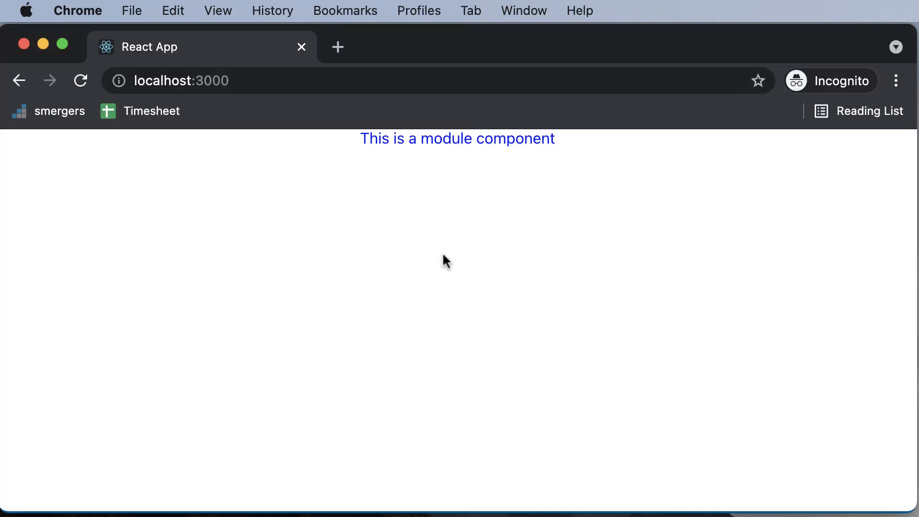
mouse_move(545, 261)
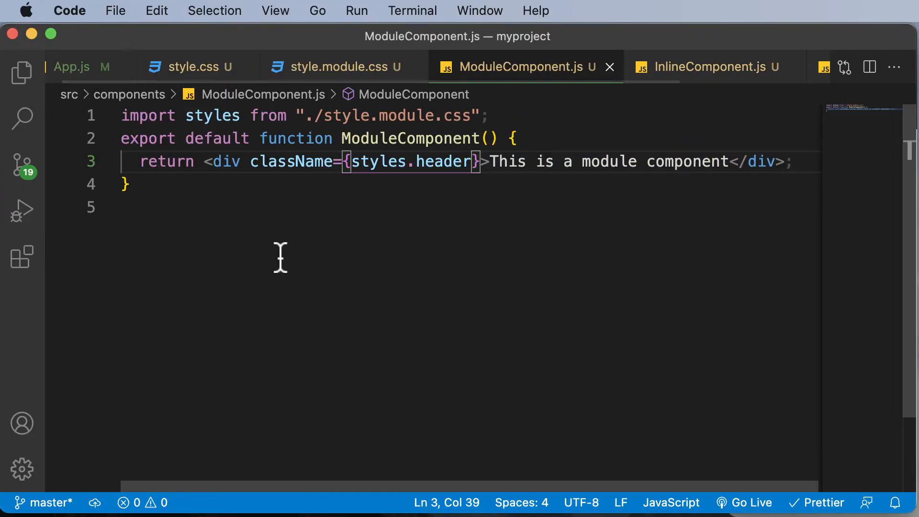
left_click(340, 66)
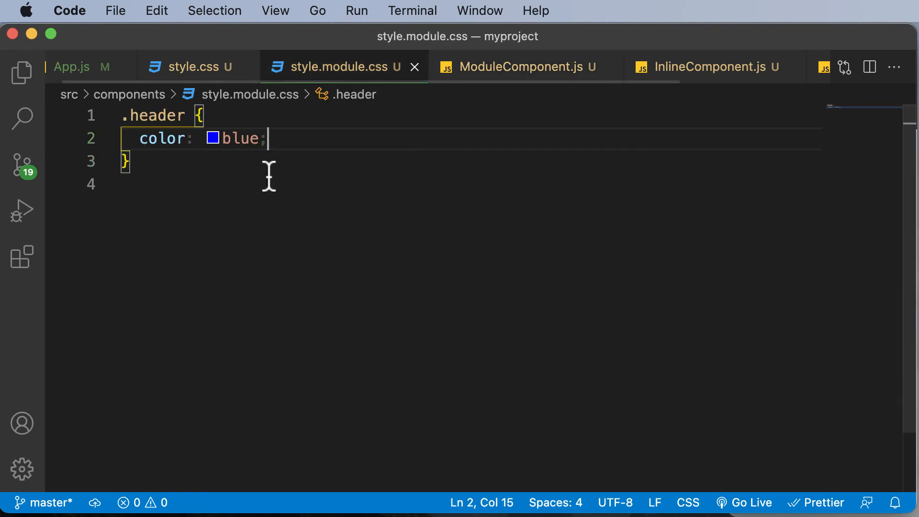
left_click(521, 67)
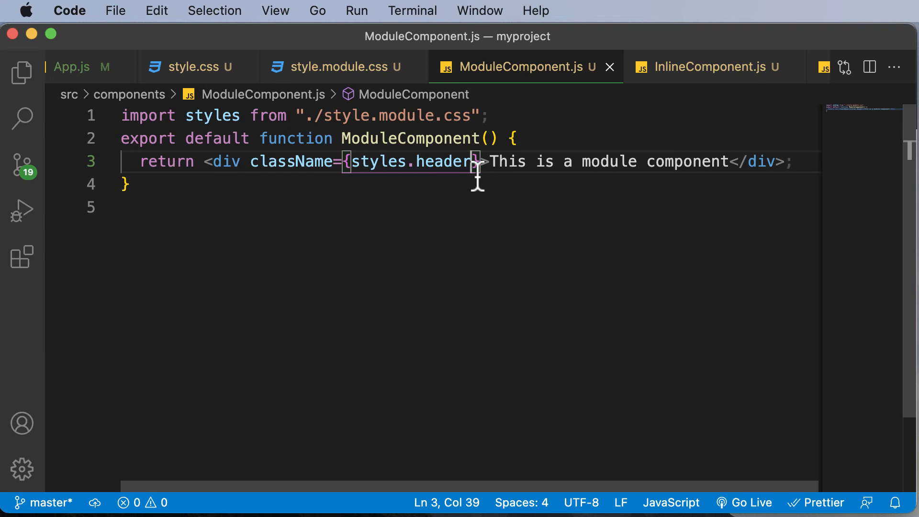
mouse_move(392, 148)
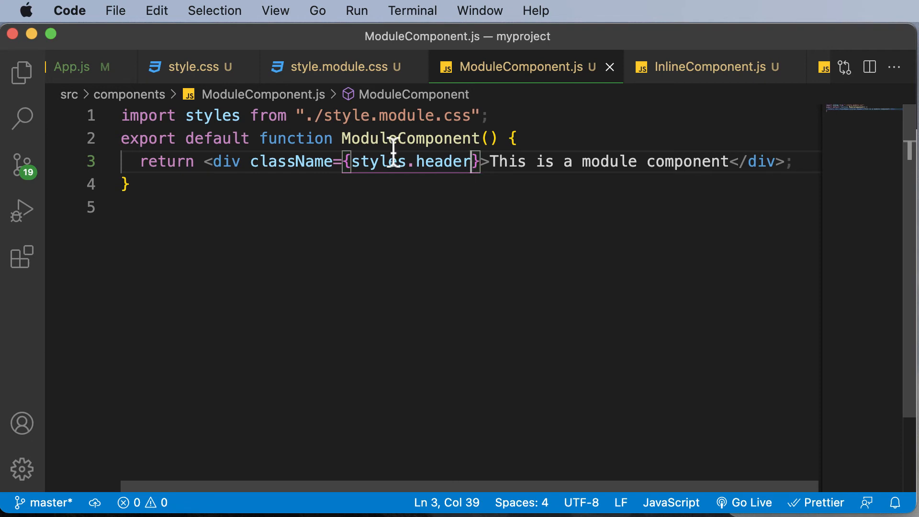
left_click(333, 66)
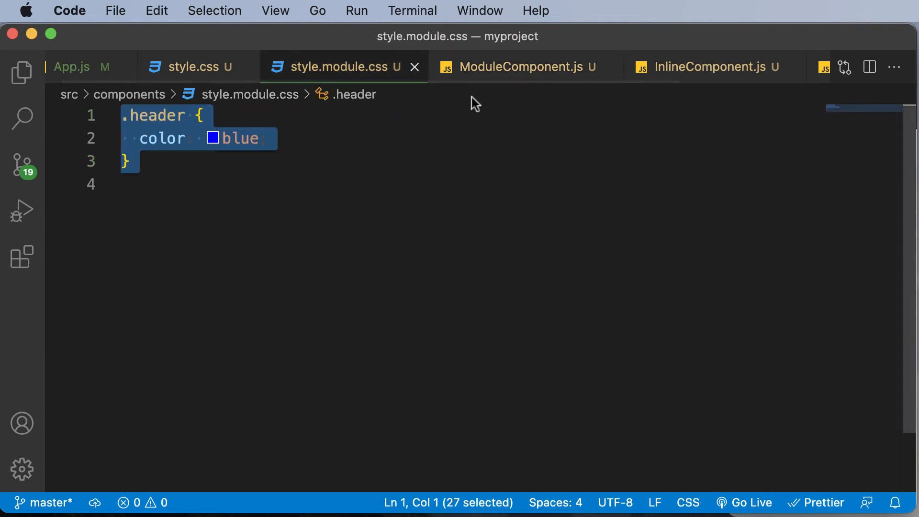
left_click(518, 66)
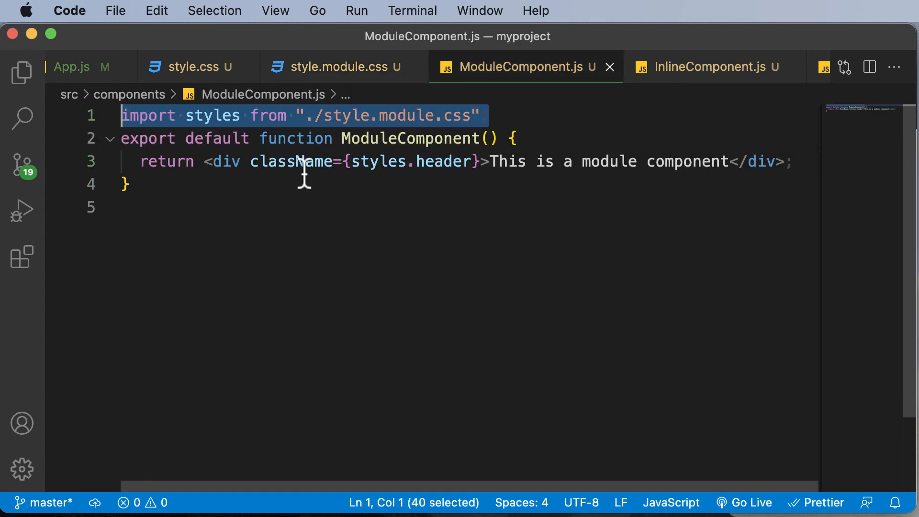
left_click(334, 66)
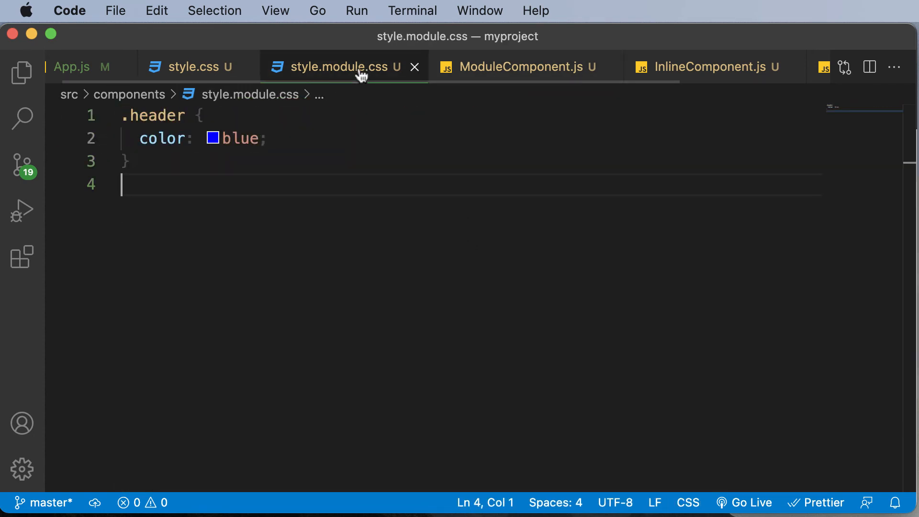
left_click(519, 66)
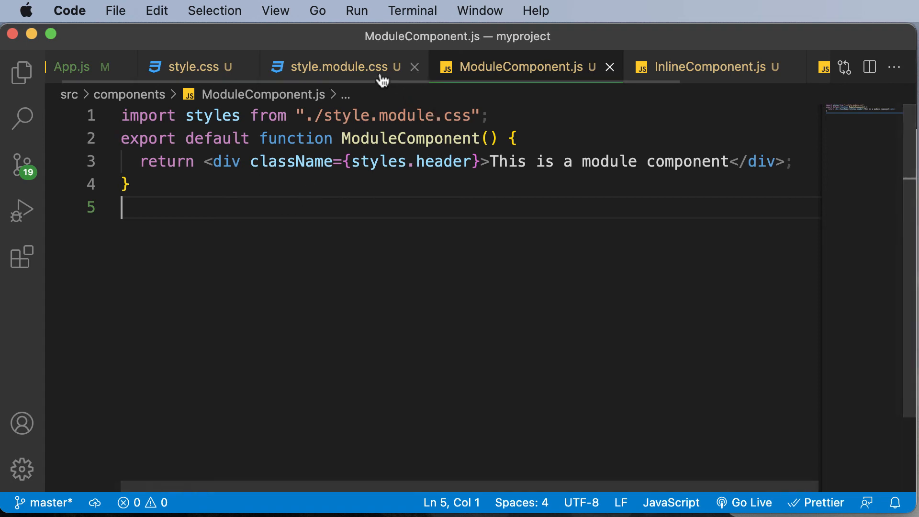
left_click(336, 66)
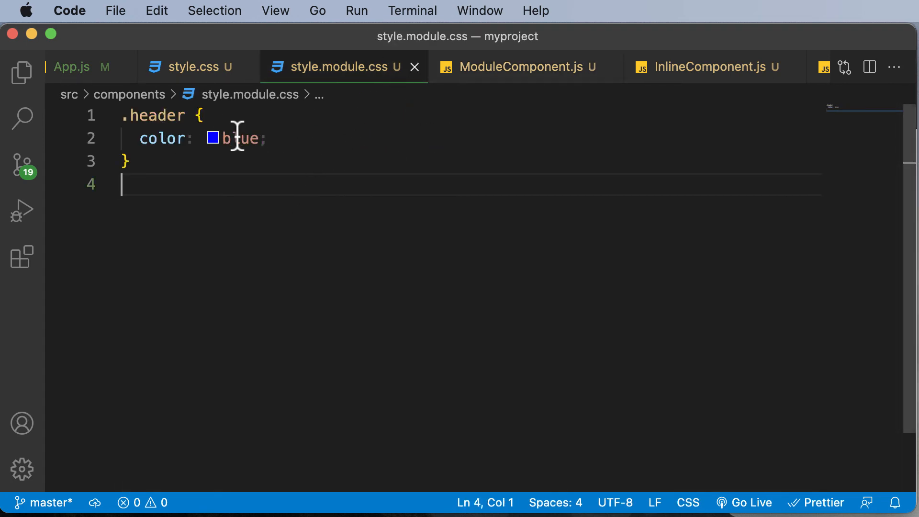
left_click(188, 66)
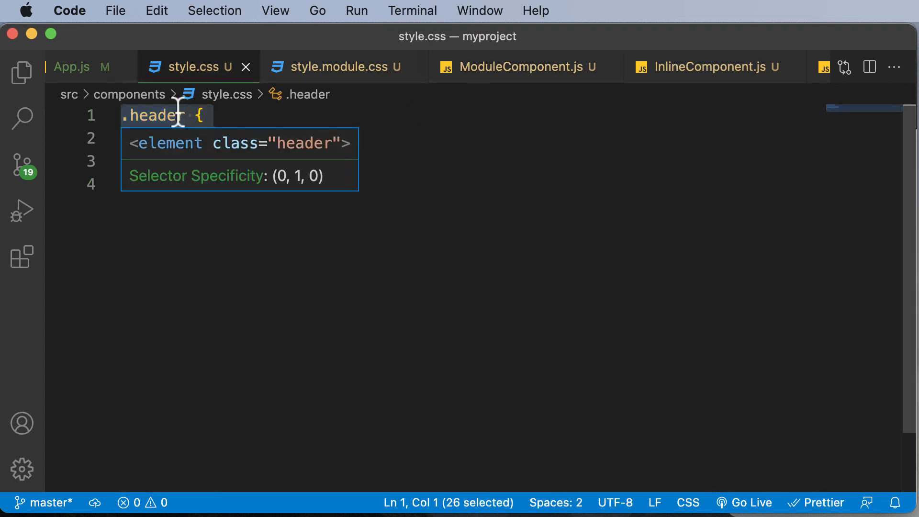
left_click(337, 66)
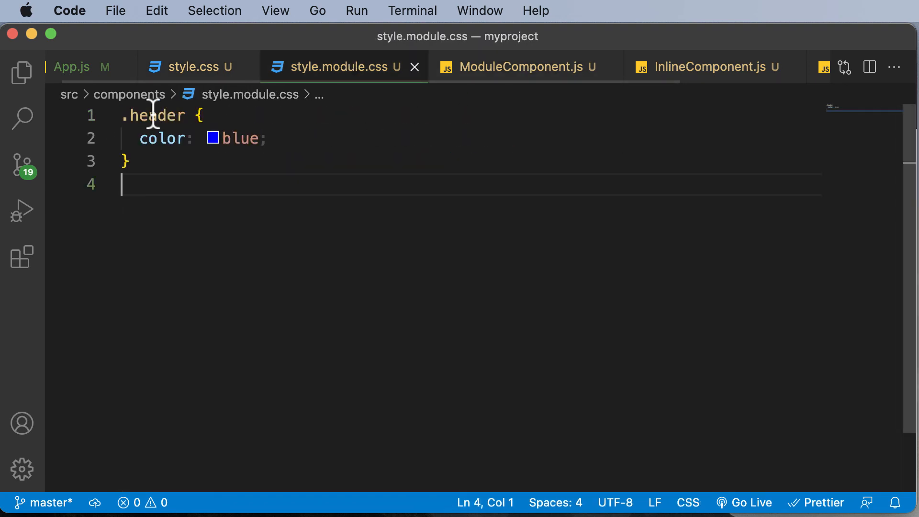
double_click(151, 116)
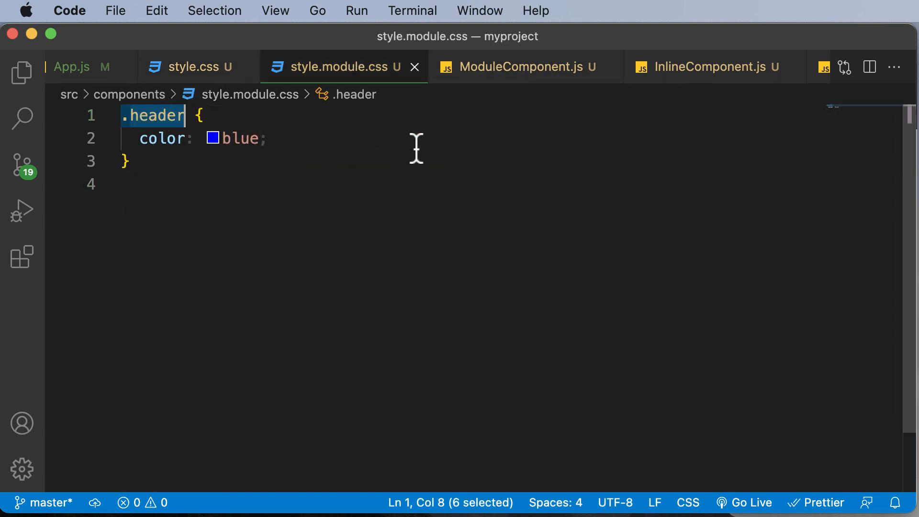
left_click(518, 66)
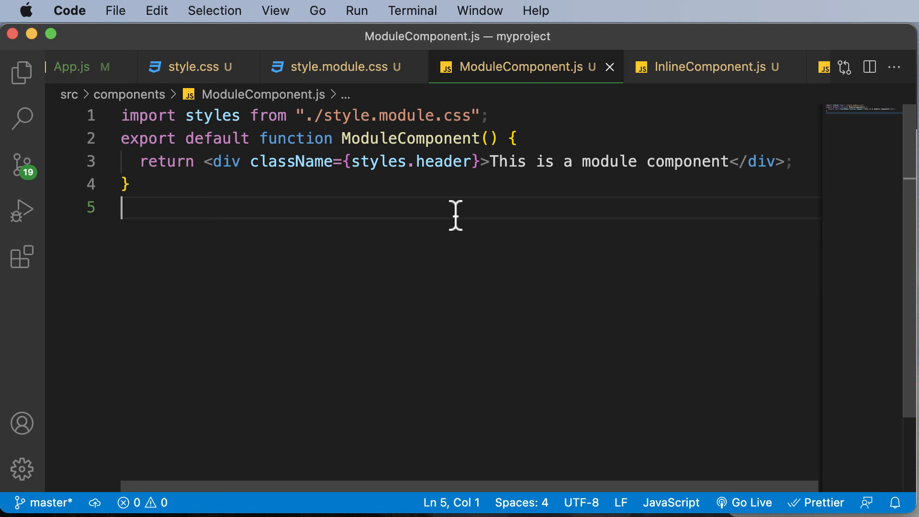
left_click(22, 72)
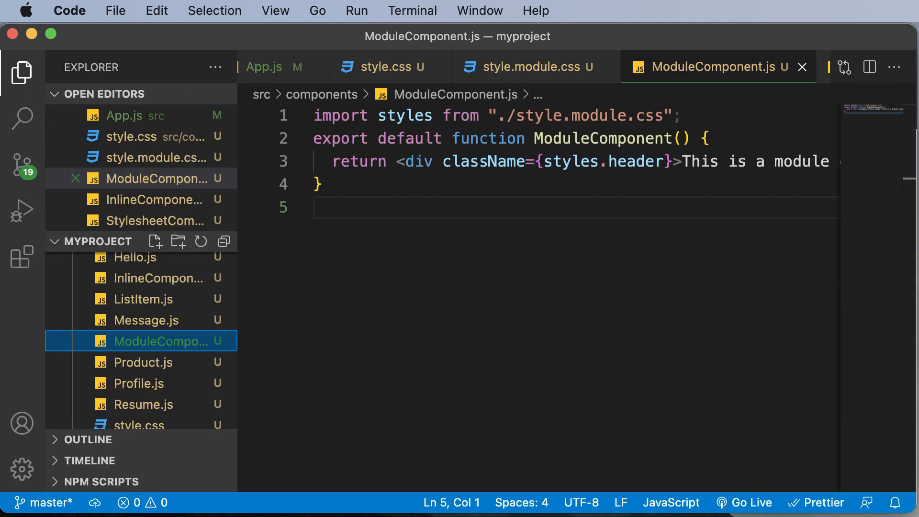
mouse_move(515, 367)
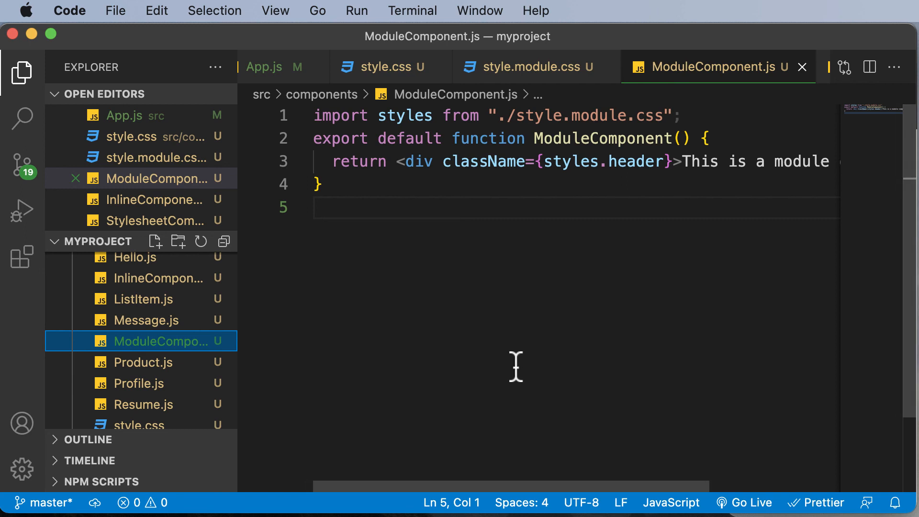
mouse_move(509, 337)
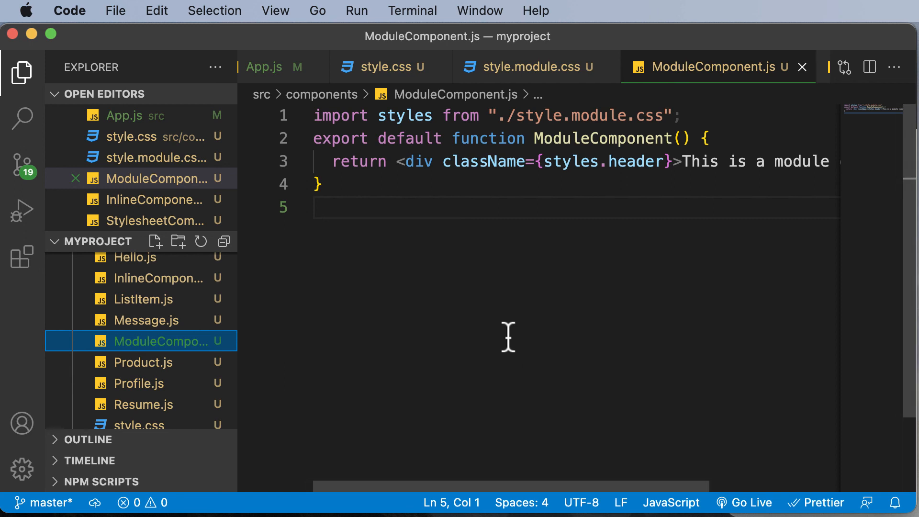
Revisit style.css's red .header rule, then return to ModuleComponent.js.
left_click(381, 66)
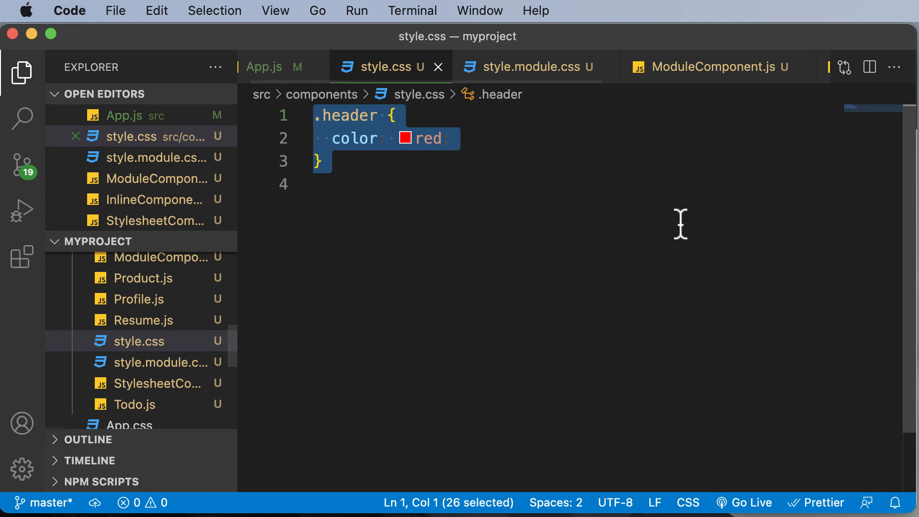
left_click(710, 66)
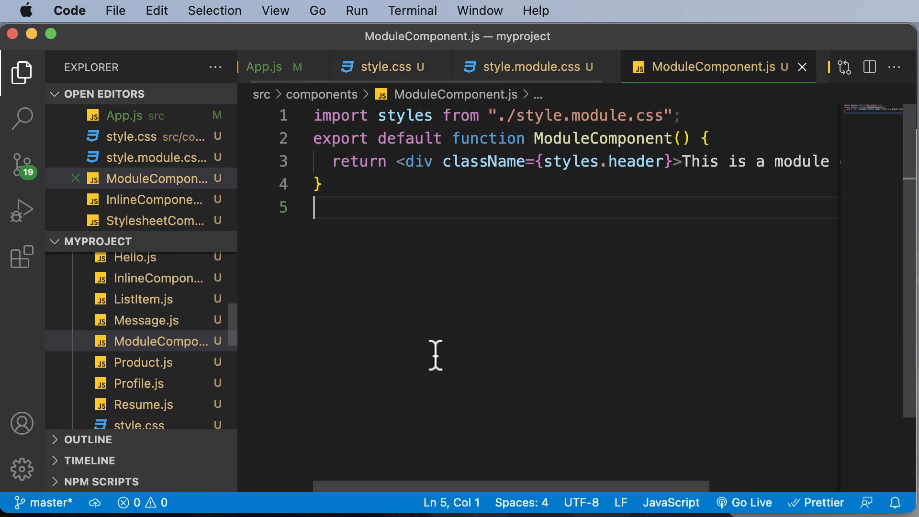
mouse_move(596, 221)
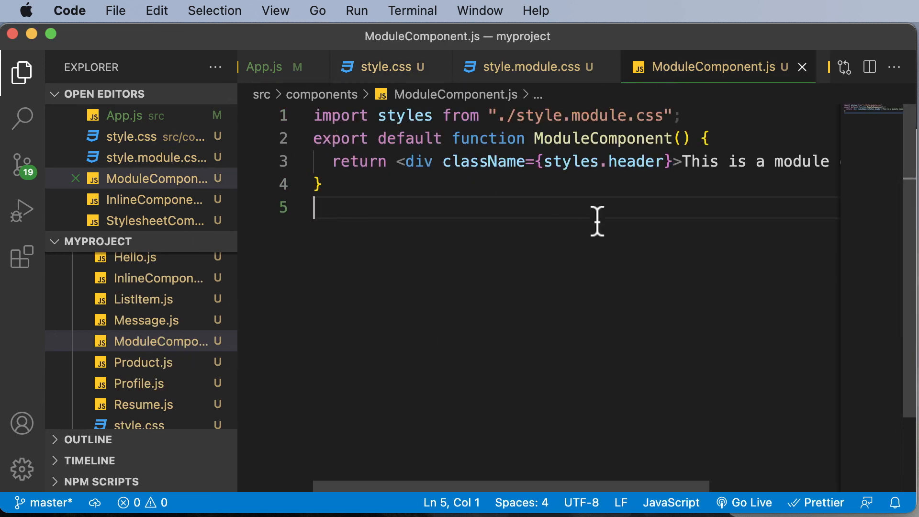
mouse_move(689, 270)
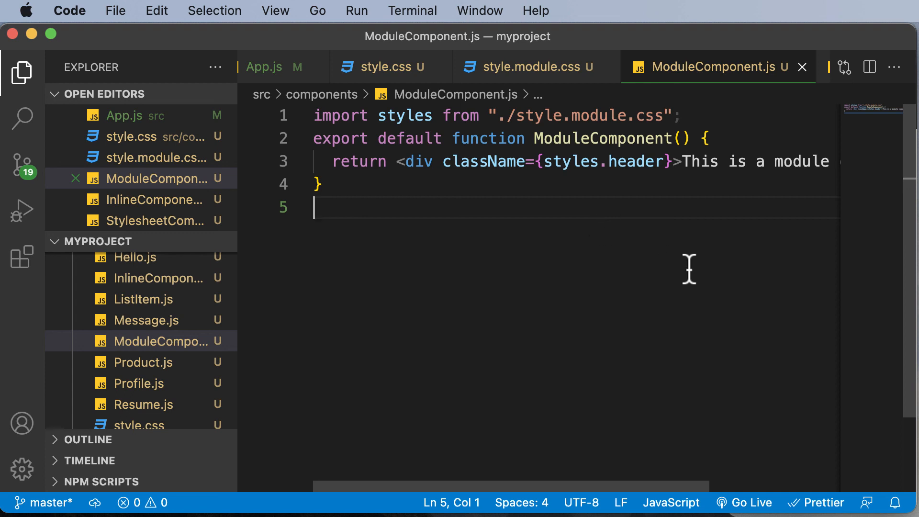